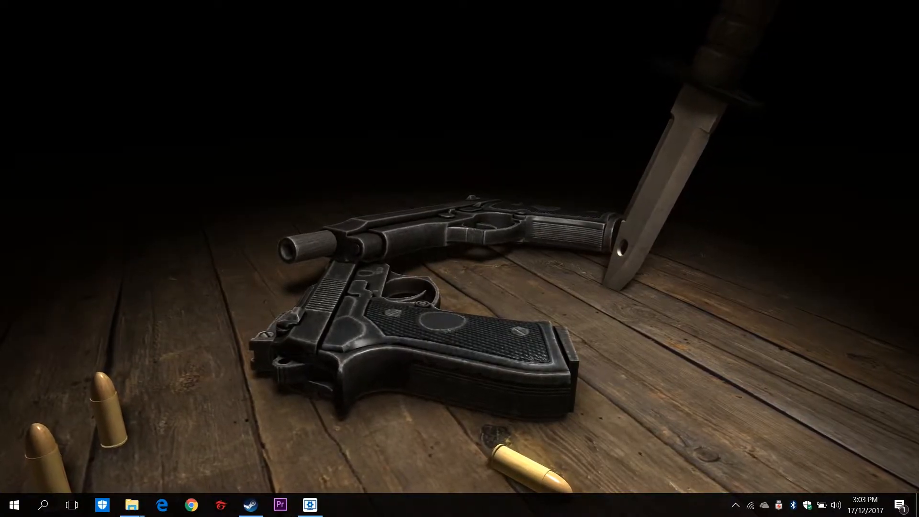
# Step: Browse the Workshop wallpaper list before switching to the Installed collection
pyautogui.click(310, 505)
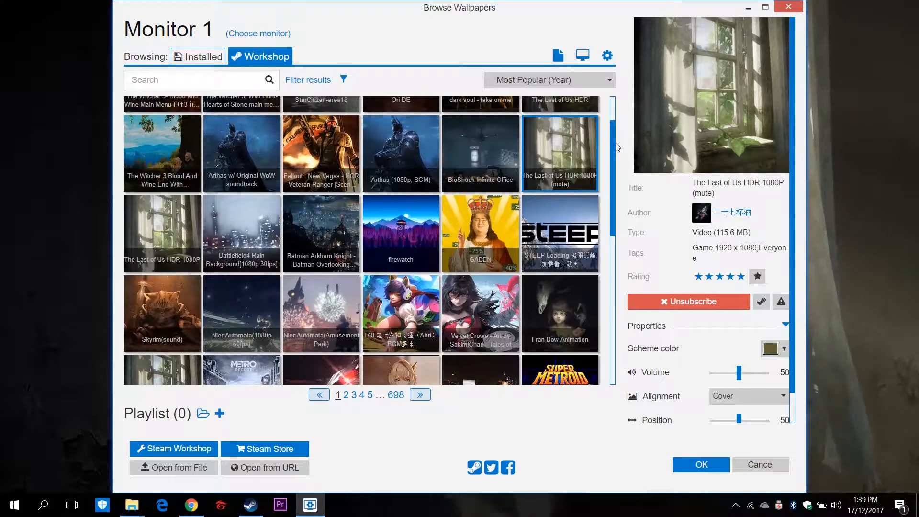
pyautogui.scroll(-3)
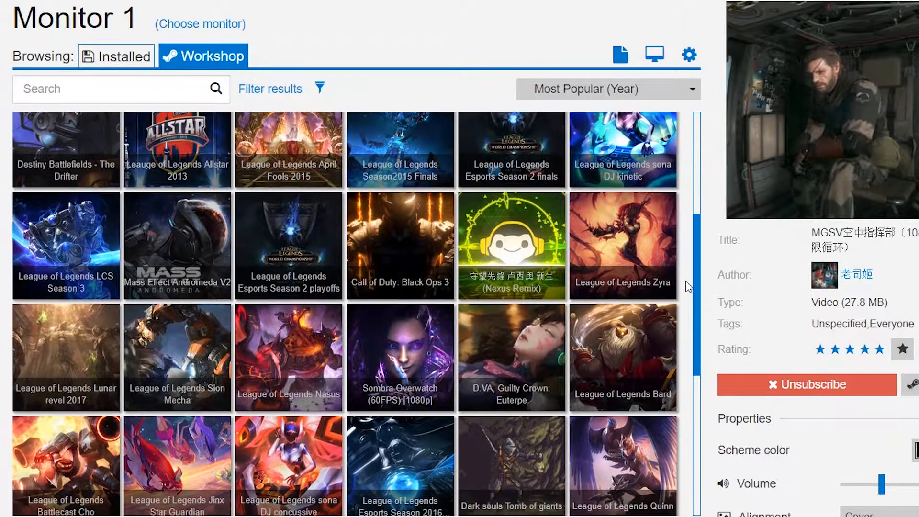
pyautogui.scroll(-3)
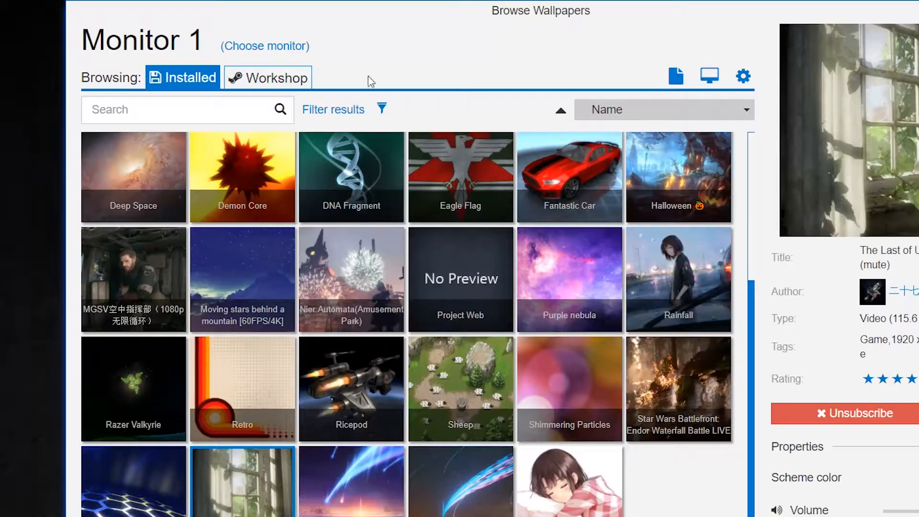
# Step: Review the 'Wallpaper per monitor' and 'Stretch single wallpaper' layouts in the monitor chooser
pyautogui.click(265, 46)
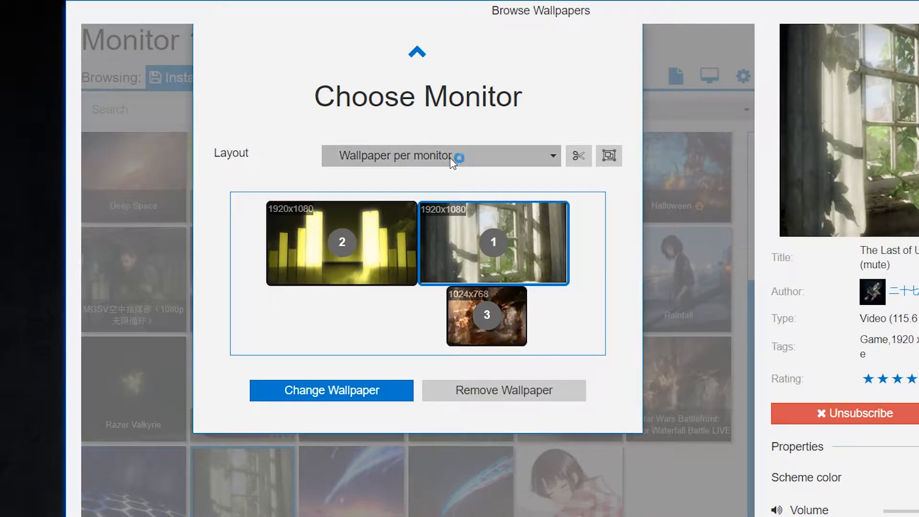
pyautogui.click(438, 155)
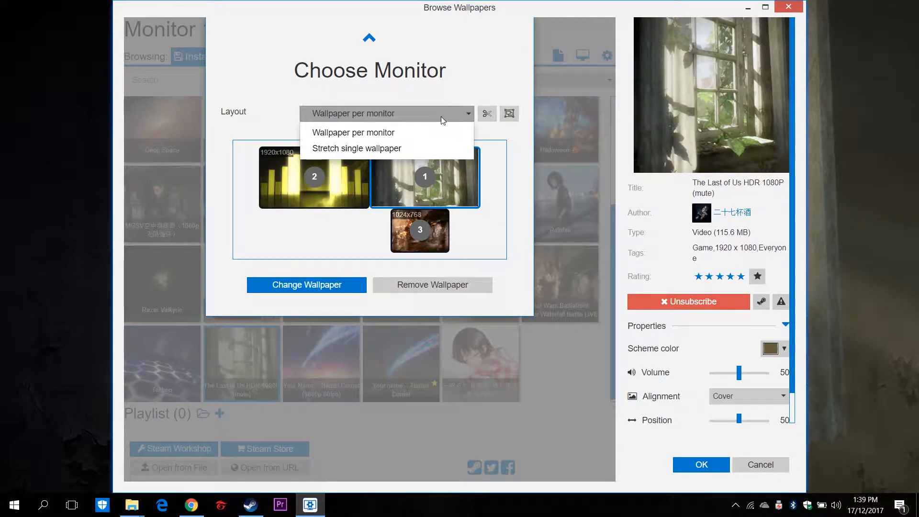
pyautogui.click(354, 132)
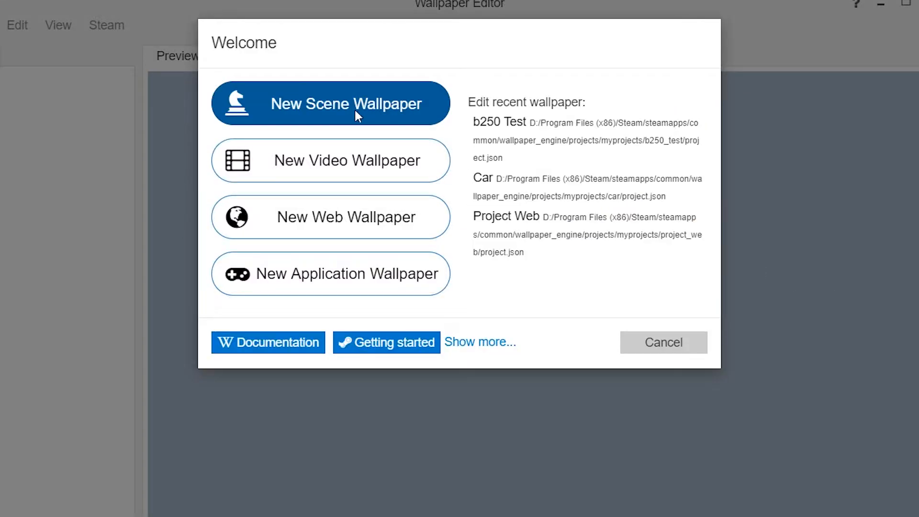
pyautogui.moveTo(384, 264)
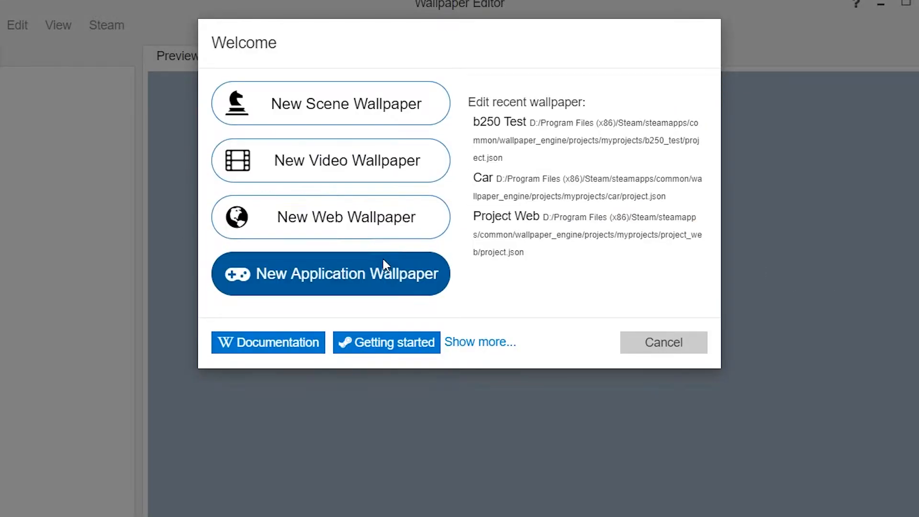
pyautogui.moveTo(401, 77)
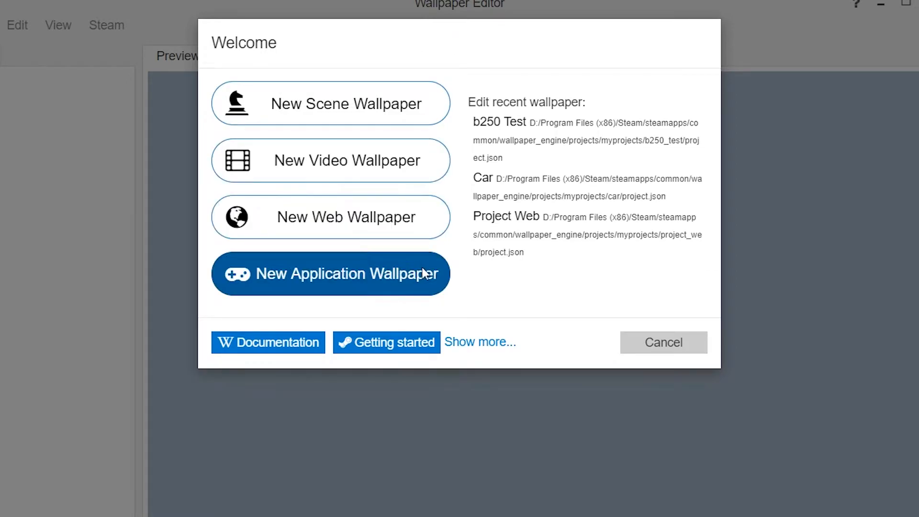
pyautogui.moveTo(501, 304)
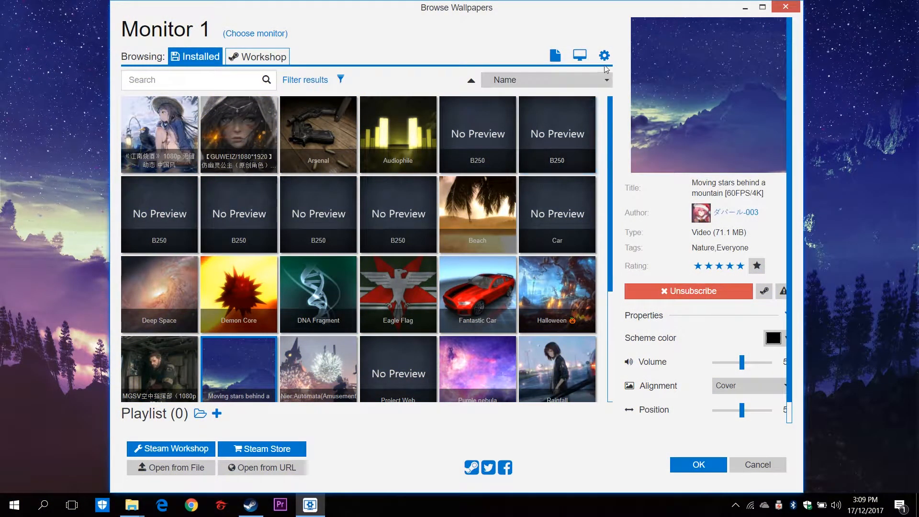
pyautogui.moveTo(555, 55)
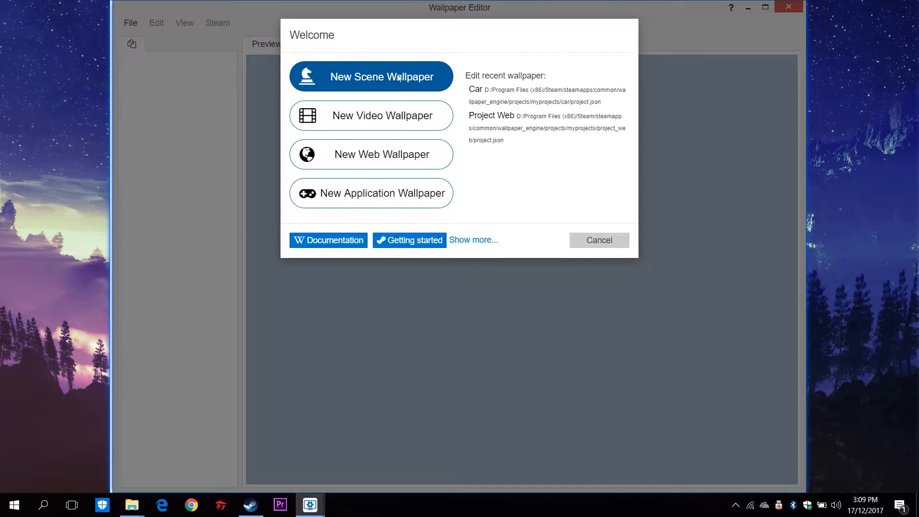
# Step: Start the video wallpaper 'b250 Test' importing 'For Wallpaper Engine.mp4'
pyautogui.click(371, 115)
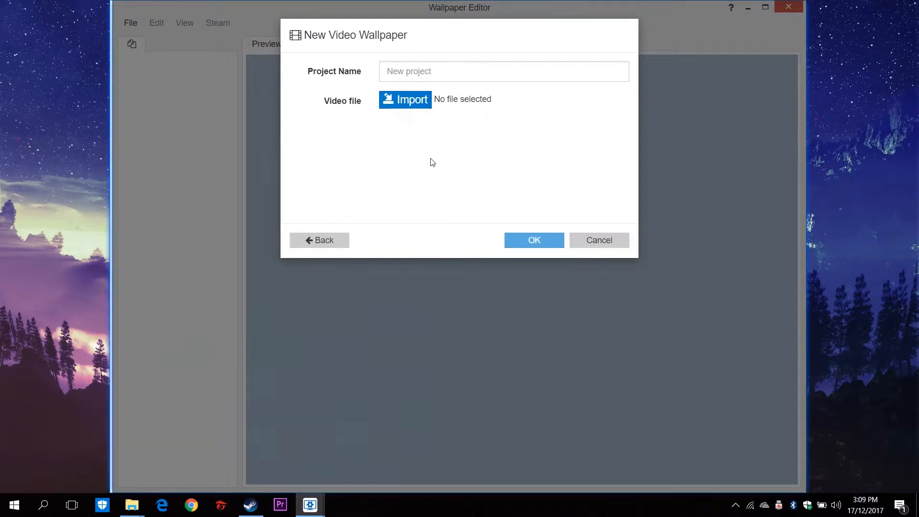
pyautogui.click(534, 239)
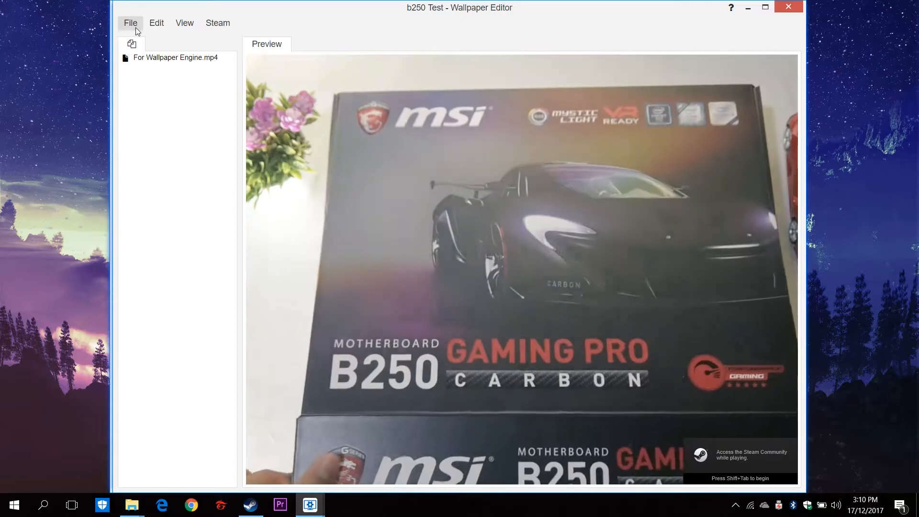
# Step: Apply the wallpaper via File > Apply Wallpaper and select 'b250 Test' in the Installed list
pyautogui.click(130, 22)
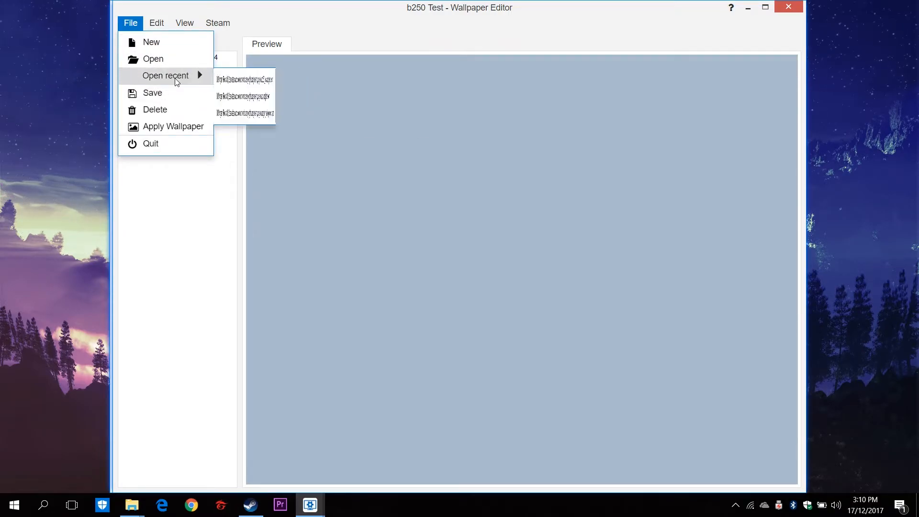
pyautogui.click(153, 58)
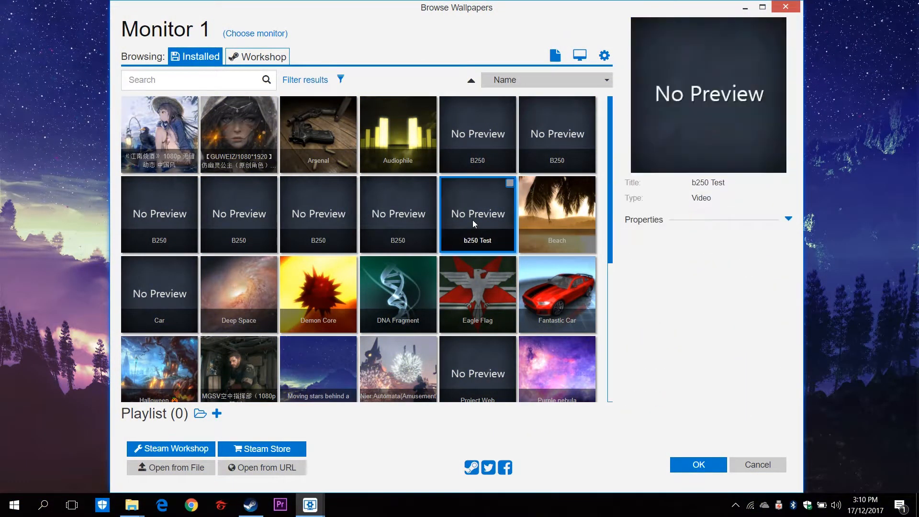
pyautogui.click(789, 219)
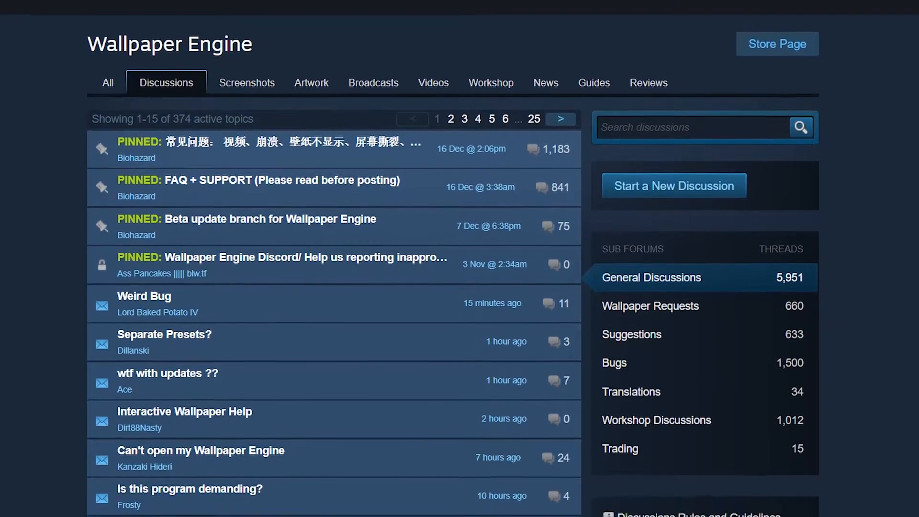
# Step: Scroll through the Wallpaper Engine patch notes covering several 2017 releases
pyautogui.scroll(-3)
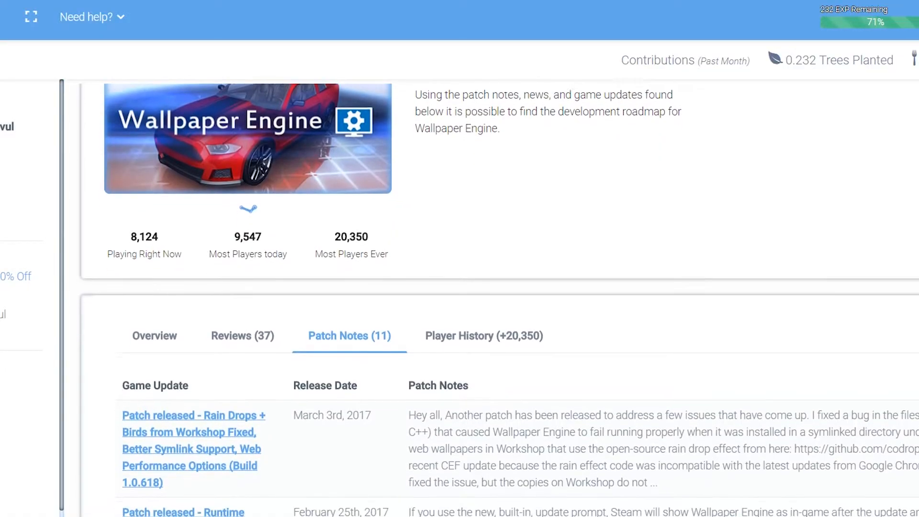
pyautogui.scroll(-3)
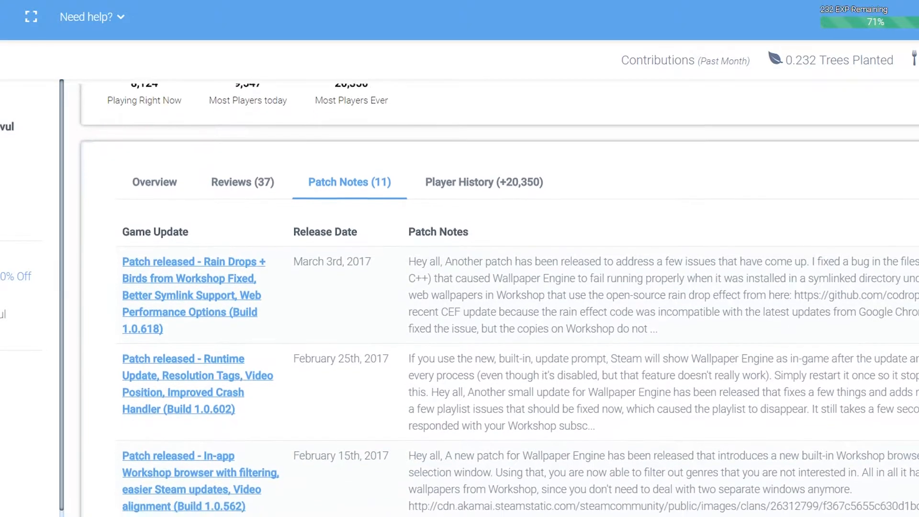
pyautogui.scroll(-3)
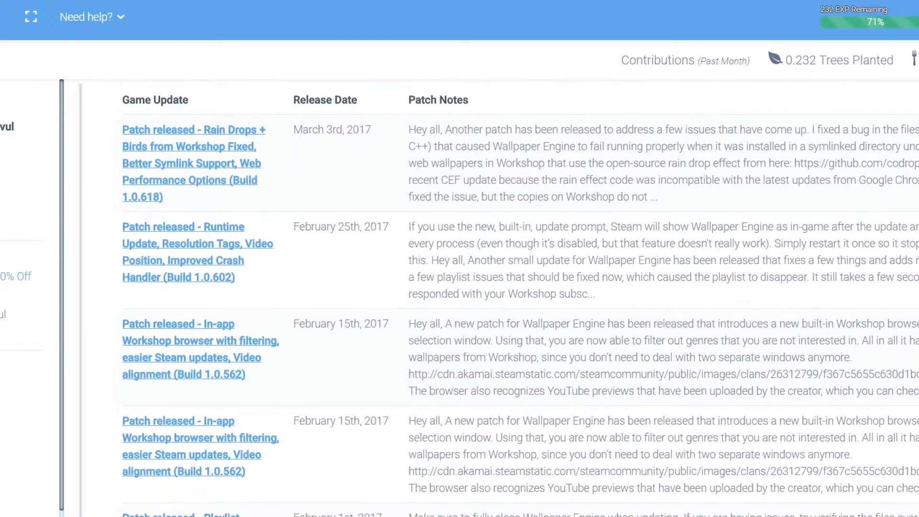
pyautogui.scroll(-3)
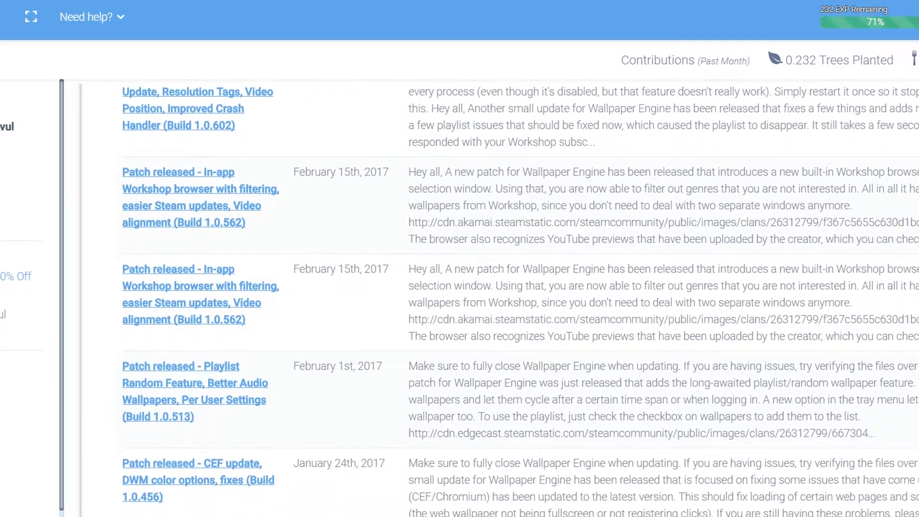
pyautogui.scroll(-3)
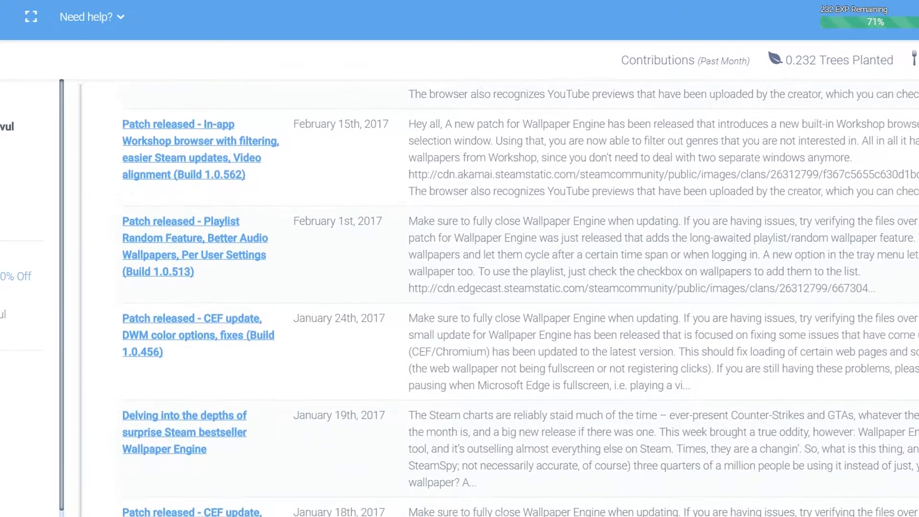